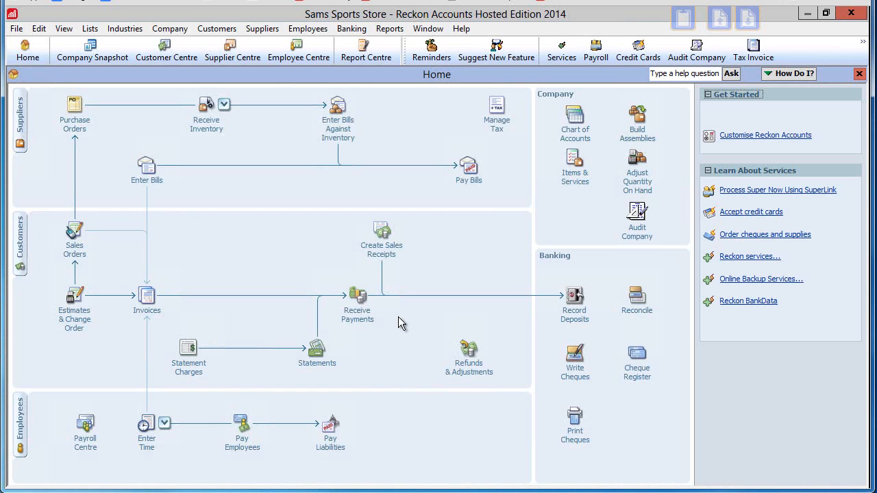
mouse_move(385, 312)
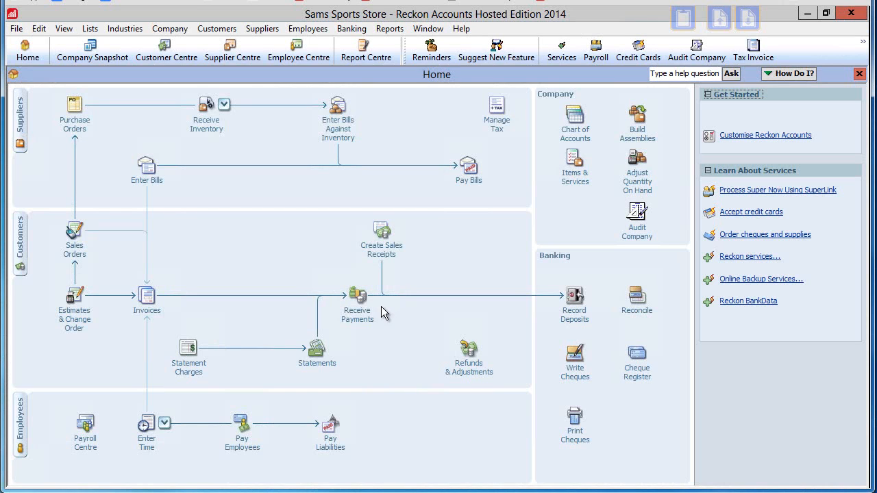
left_click(298, 51)
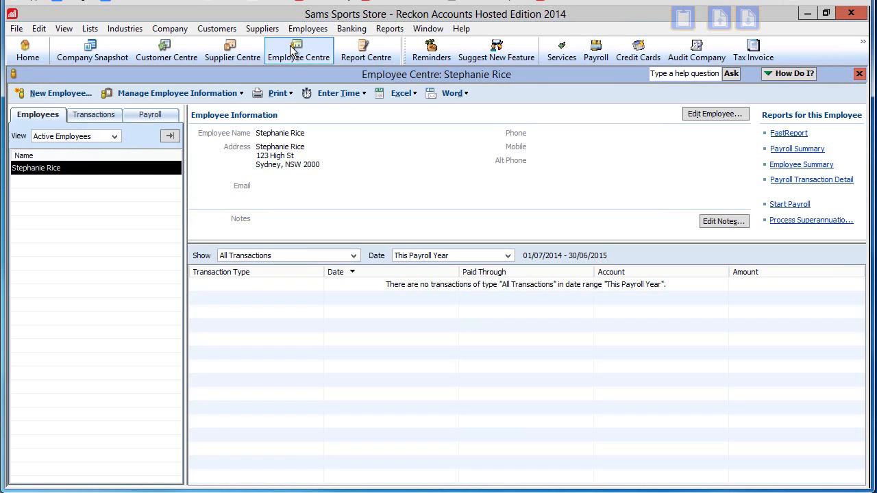
mouse_move(90, 181)
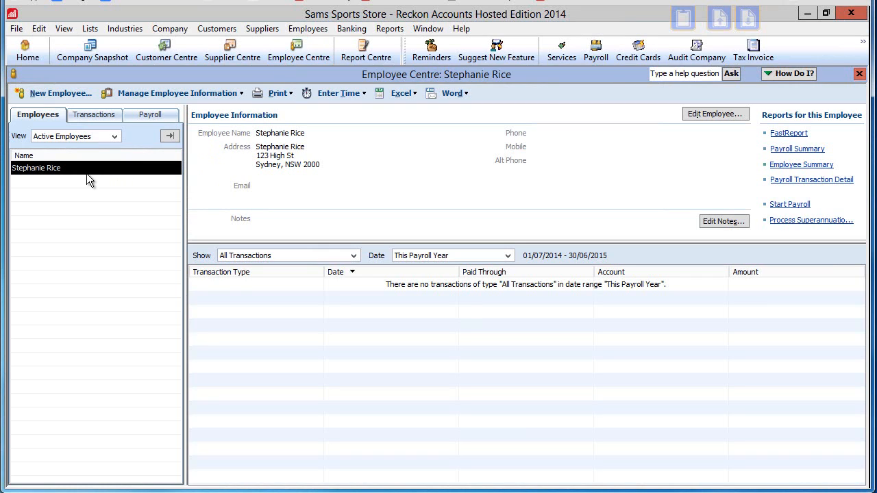
mouse_move(85, 198)
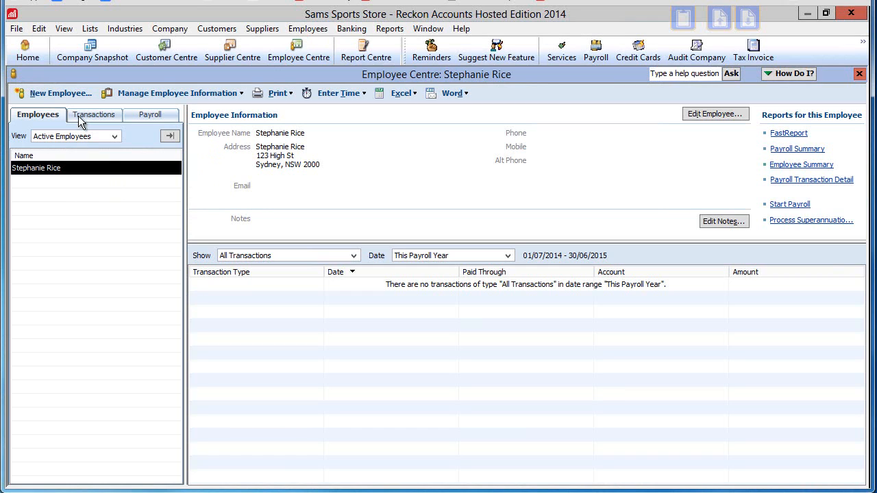
- Open the Payroll Item List and select the Salary, Hourly Pay and Other 2 Hourly items
left_click(90, 28)
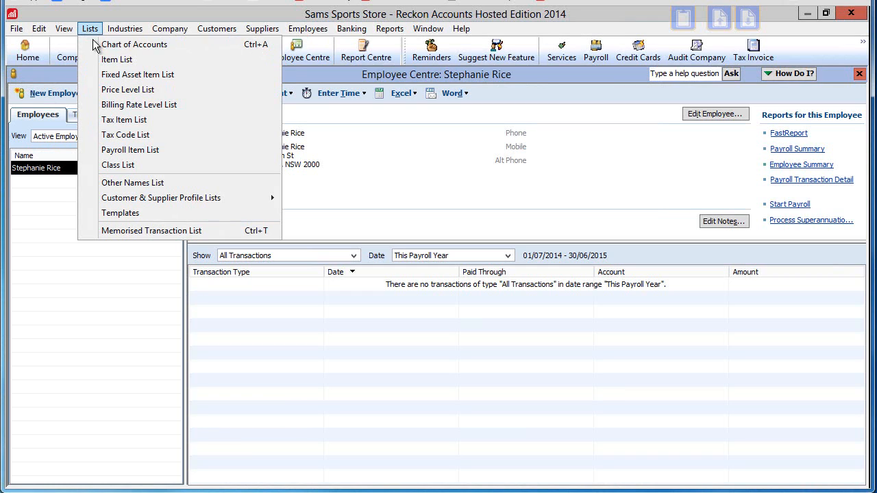
left_click(129, 149)
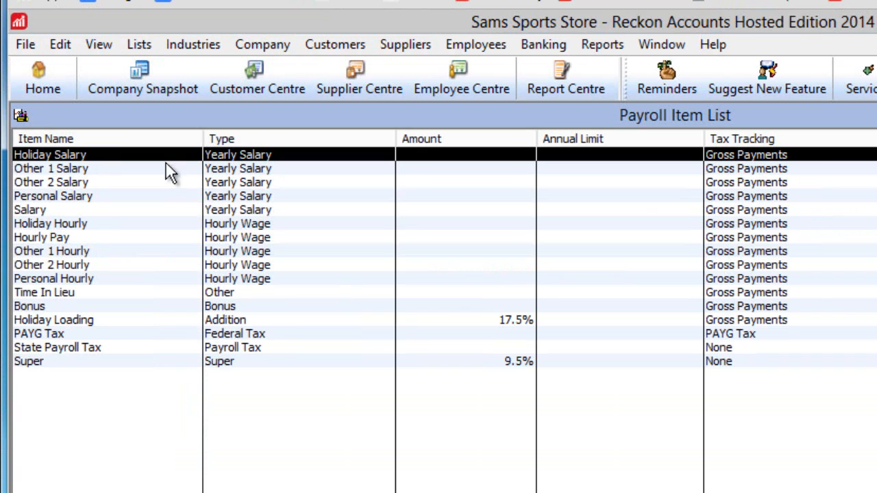
mouse_move(115, 218)
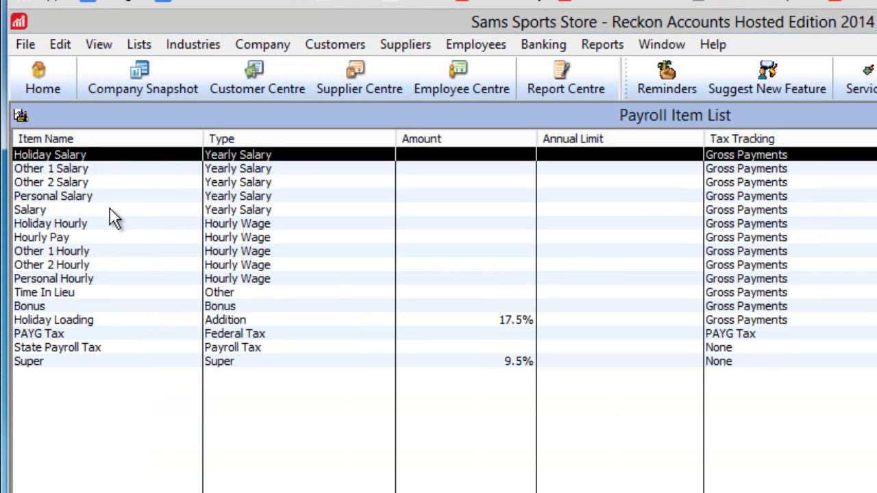
left_click(30, 210)
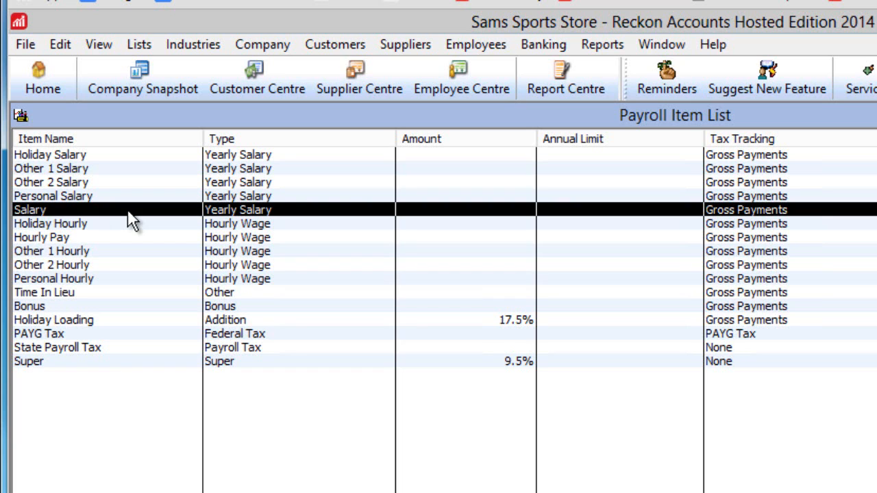
mouse_move(132, 238)
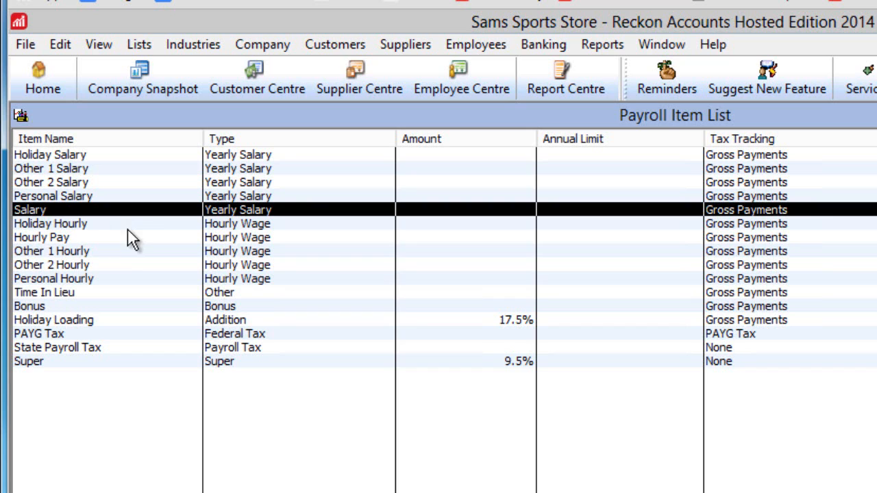
left_click(41, 237)
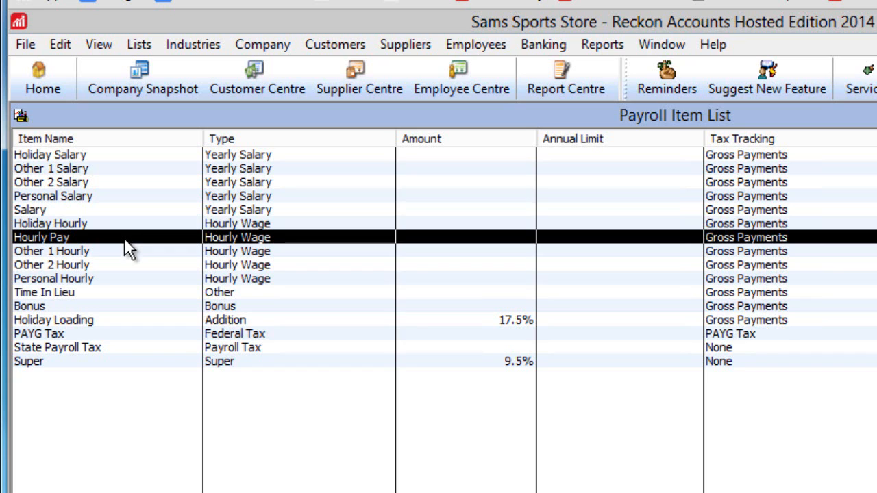
mouse_move(127, 229)
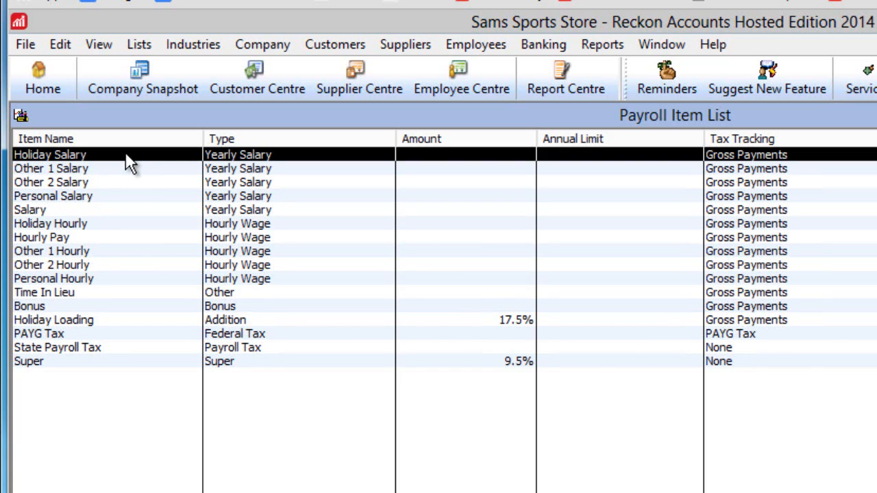
mouse_move(123, 202)
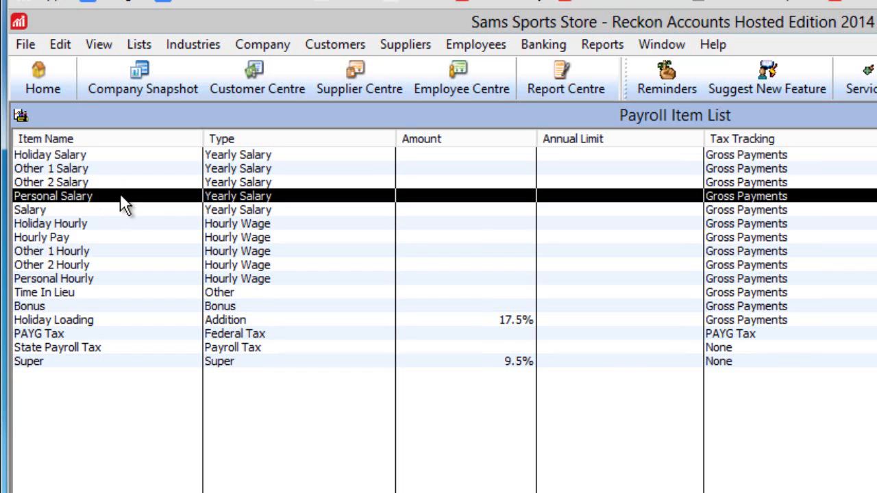
mouse_move(117, 288)
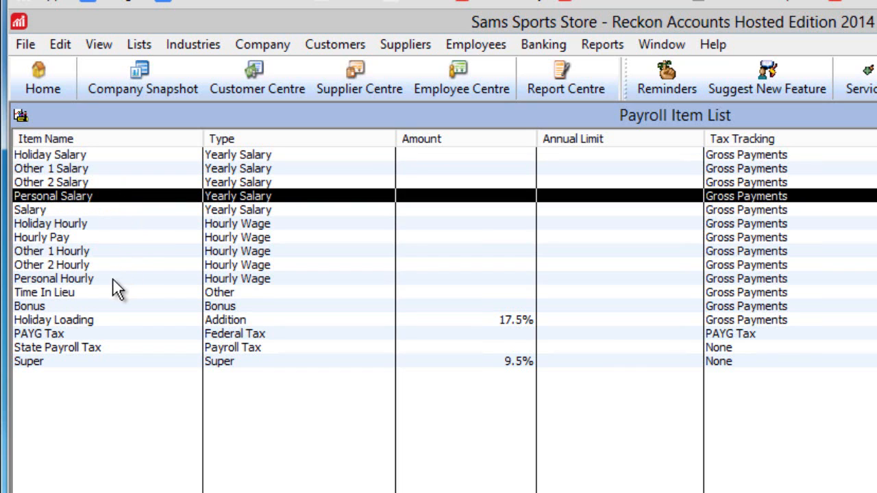
left_click(54, 278)
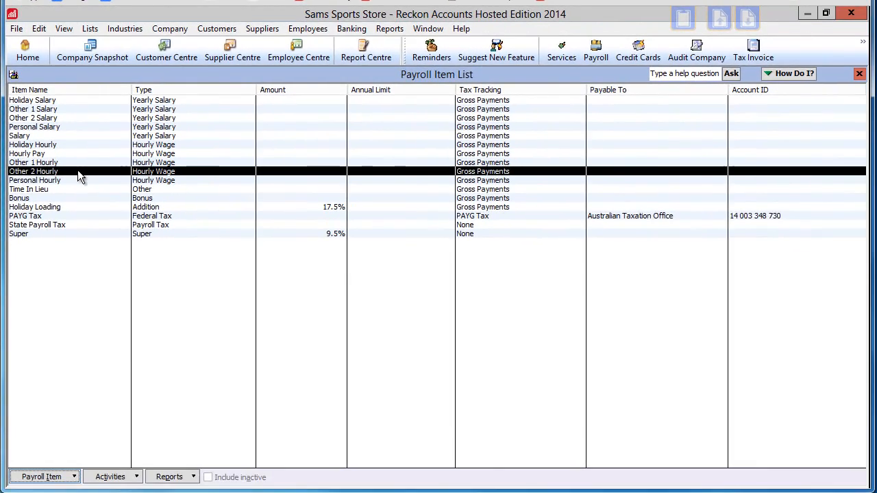
- In Payroll & Employees company preferences, name the other leave types LSL and RDO
left_click(38, 28)
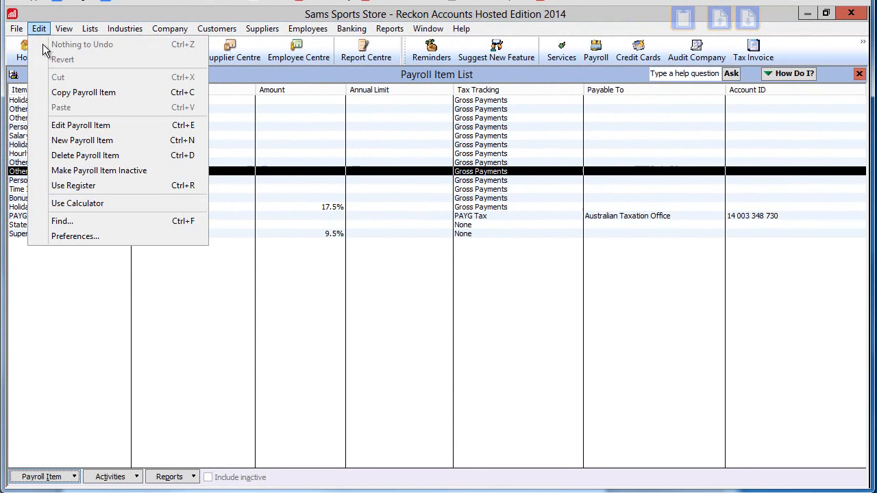
left_click(75, 236)
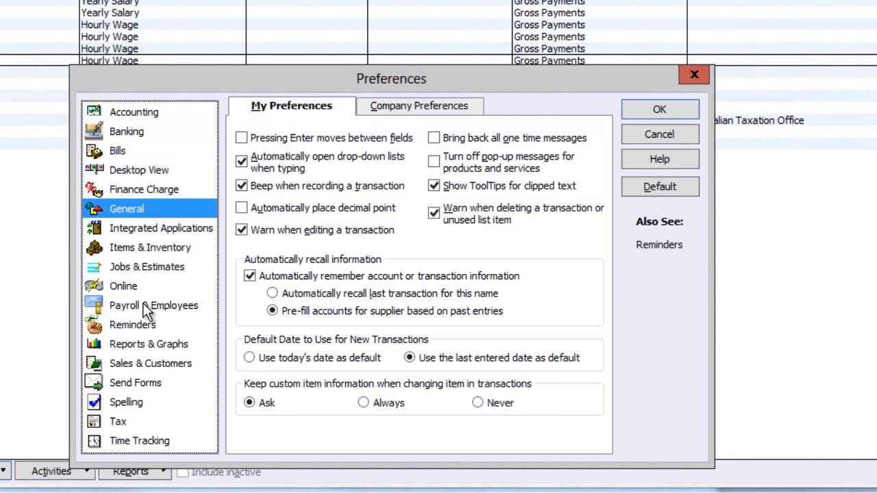
left_click(153, 305)
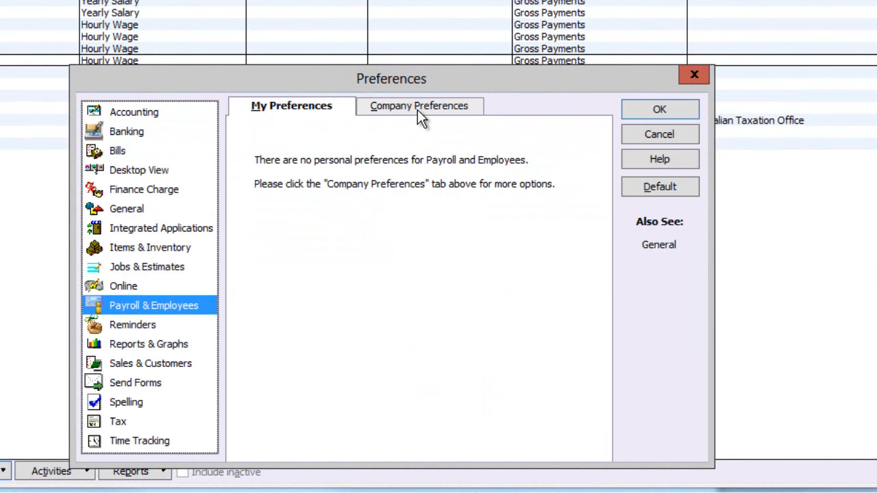
left_click(418, 105)
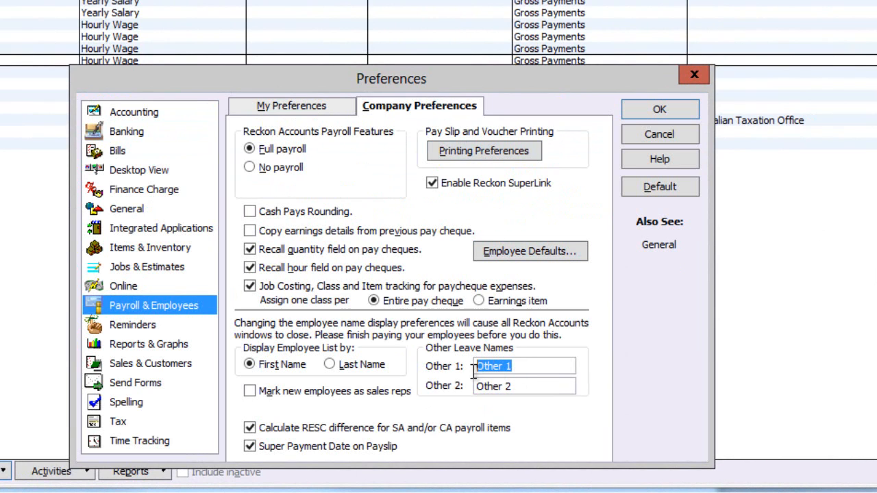
type("LSL")
left_click(524, 386)
type("RDO")
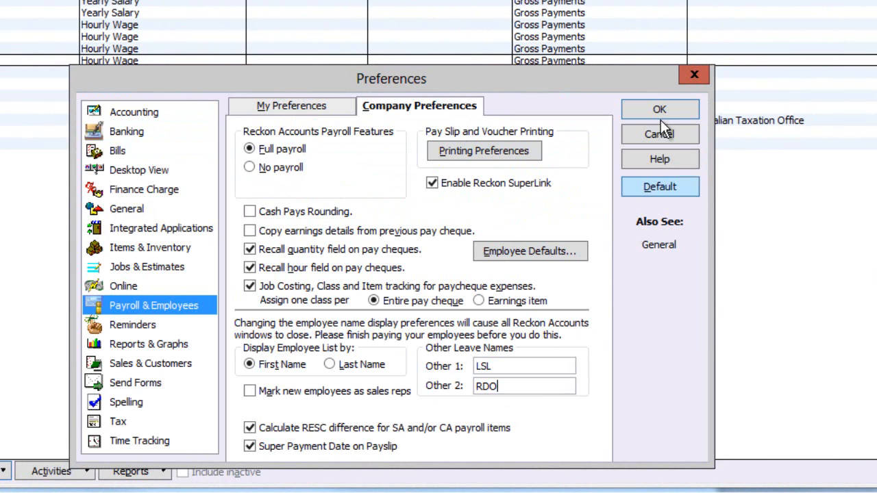
left_click(659, 109)
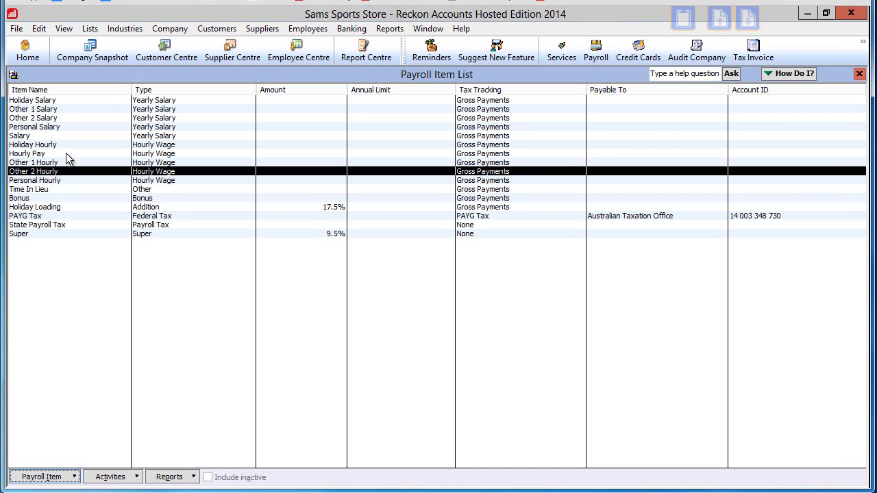
- Edit Hourly Pay and assign a new Payroll Expenses:Salary expense account
double_click(27, 154)
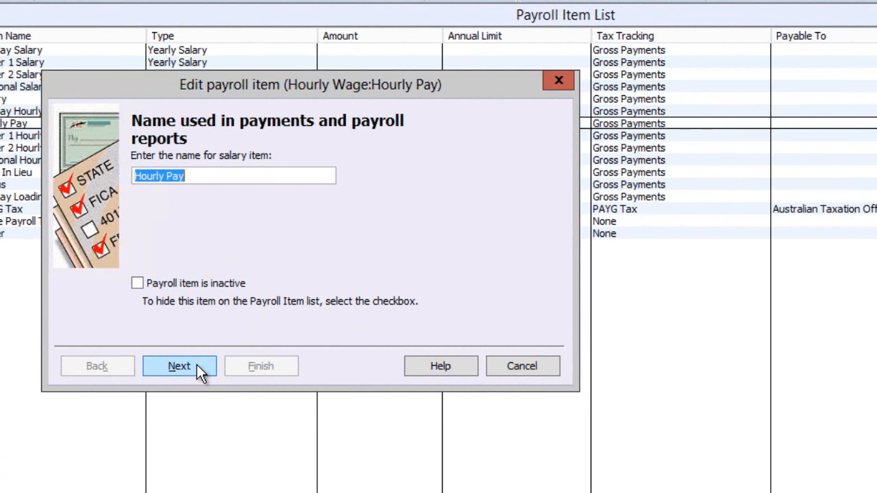
left_click(179, 366)
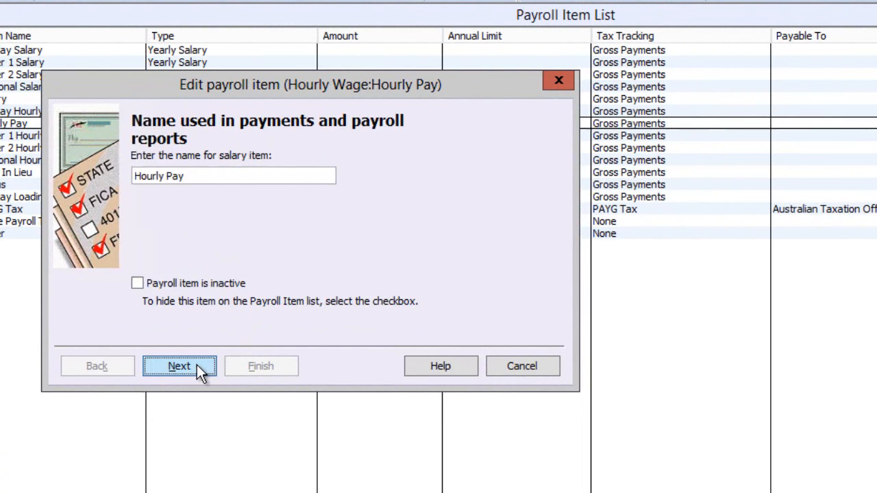
left_click(179, 365)
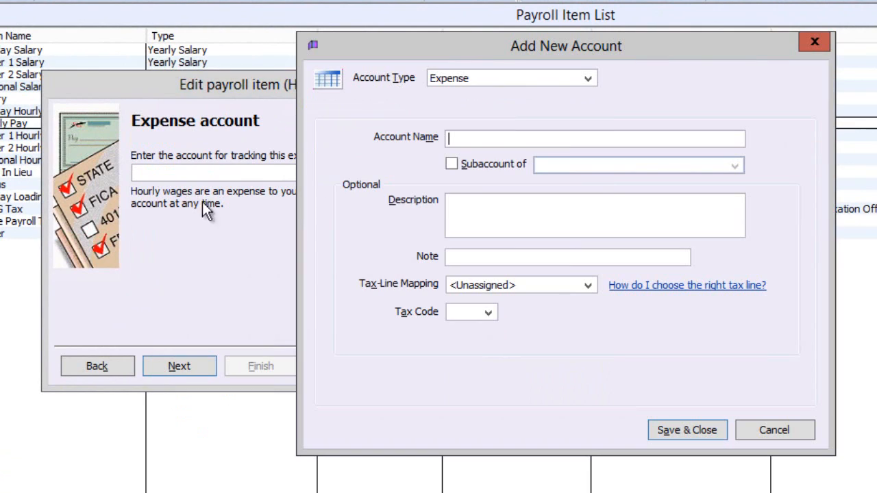
type("Salary")
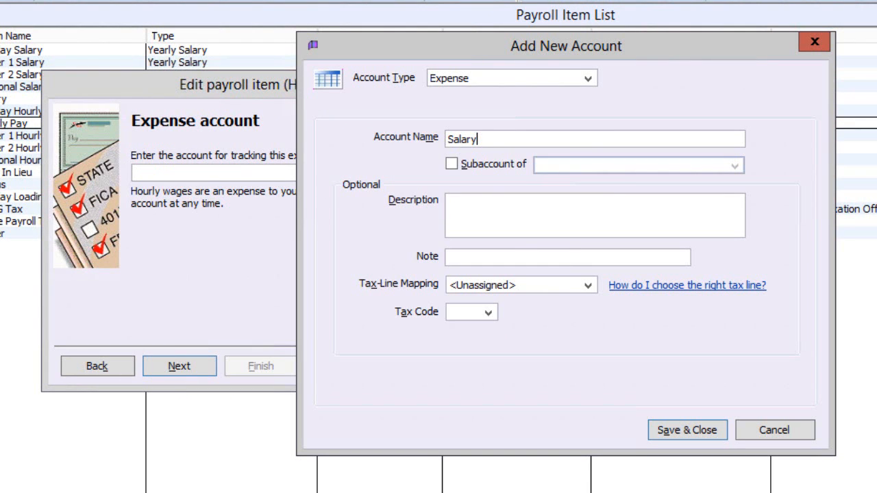
left_click(452, 164)
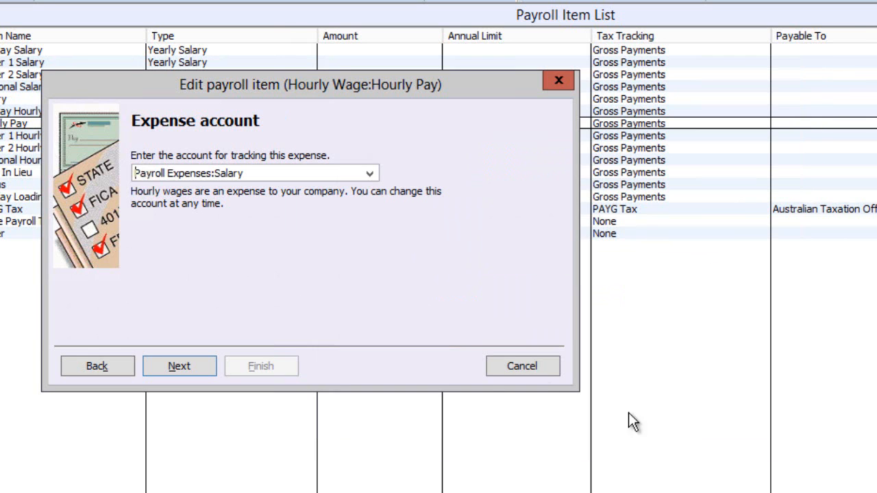
mouse_move(178, 366)
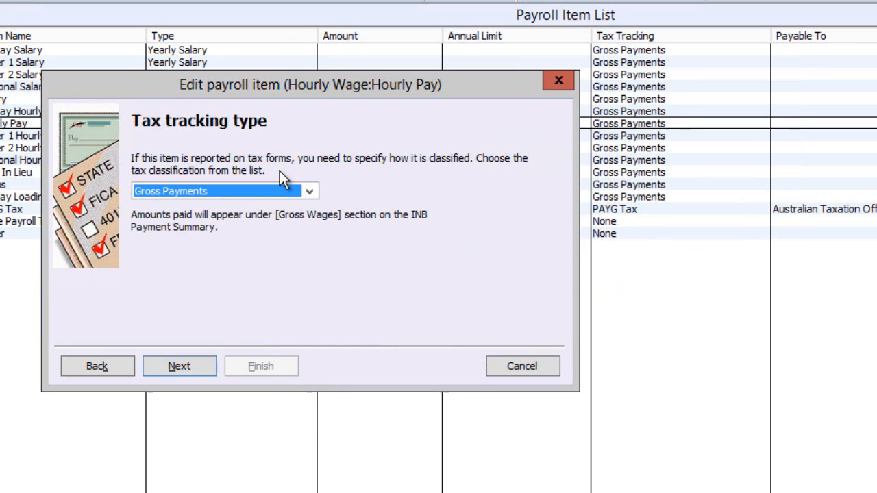
- Finish Hourly Pay with Gross Payments tracking, PAYG, State Payroll Tax and Super, then open PAYG Tax
left_click(309, 191)
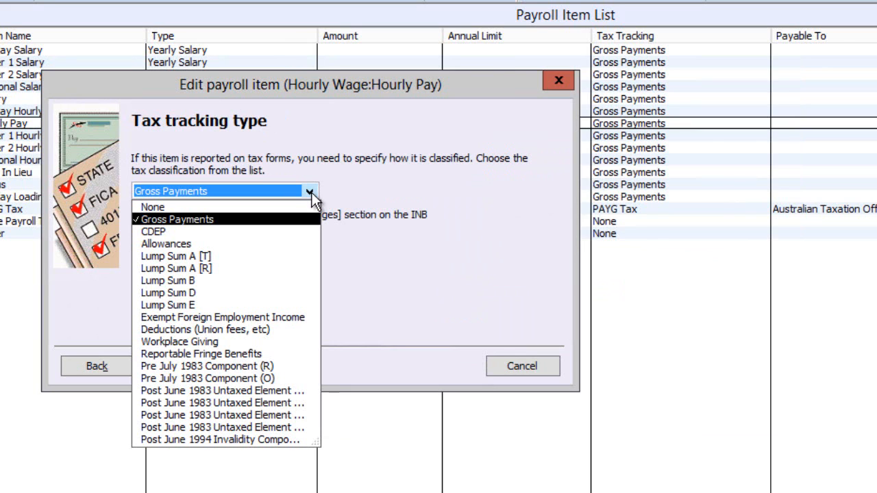
mouse_move(209, 219)
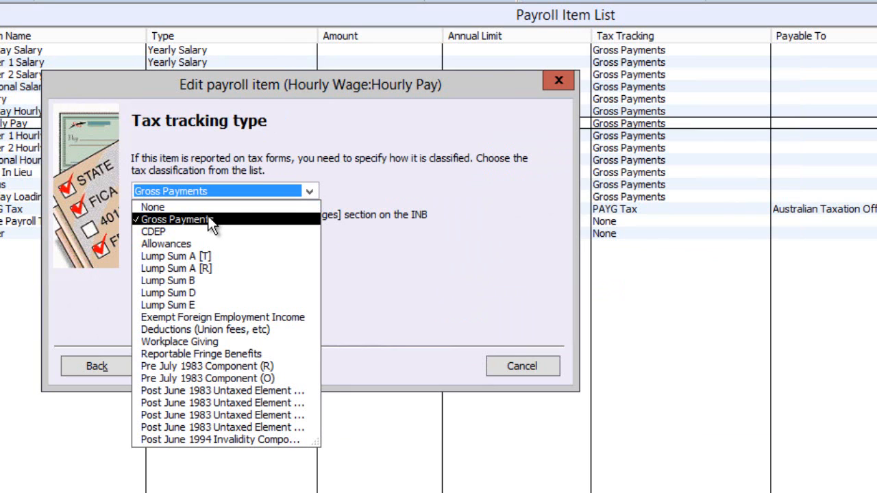
mouse_move(191, 254)
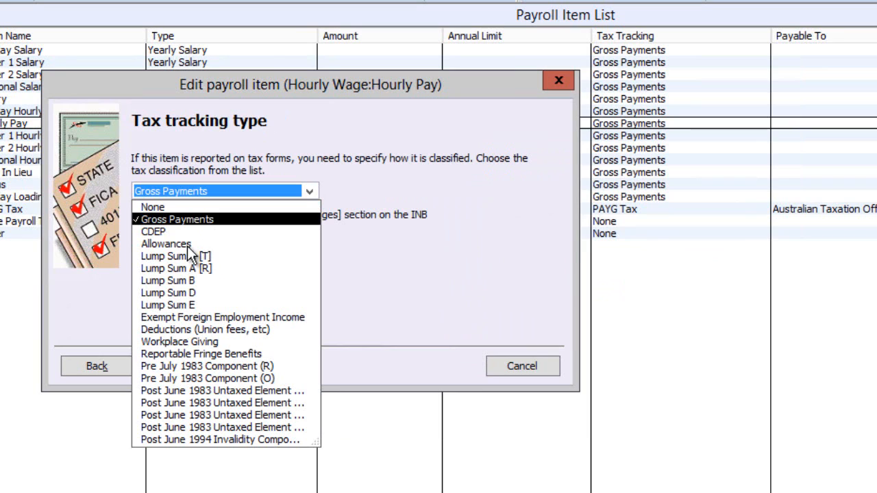
mouse_move(291, 333)
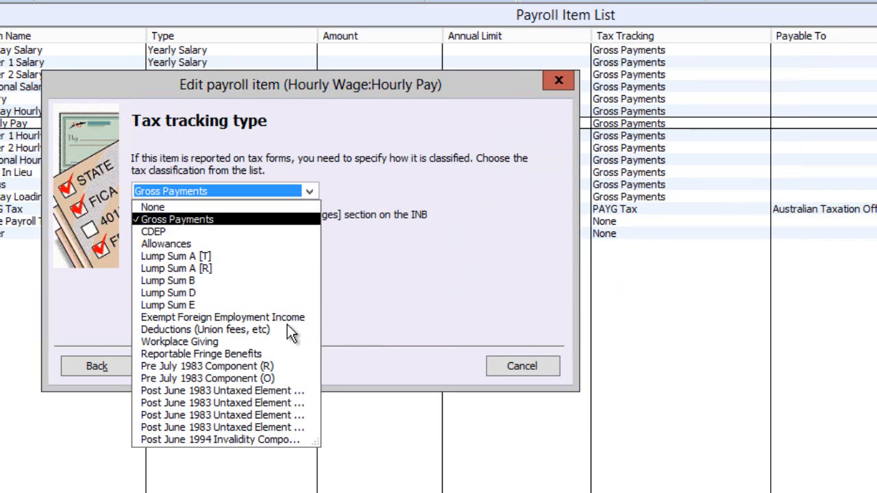
mouse_move(291, 339)
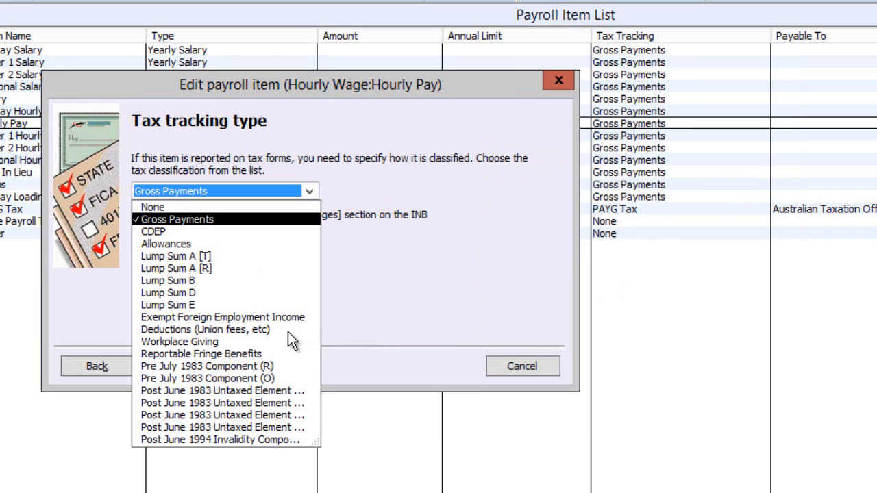
mouse_move(264, 360)
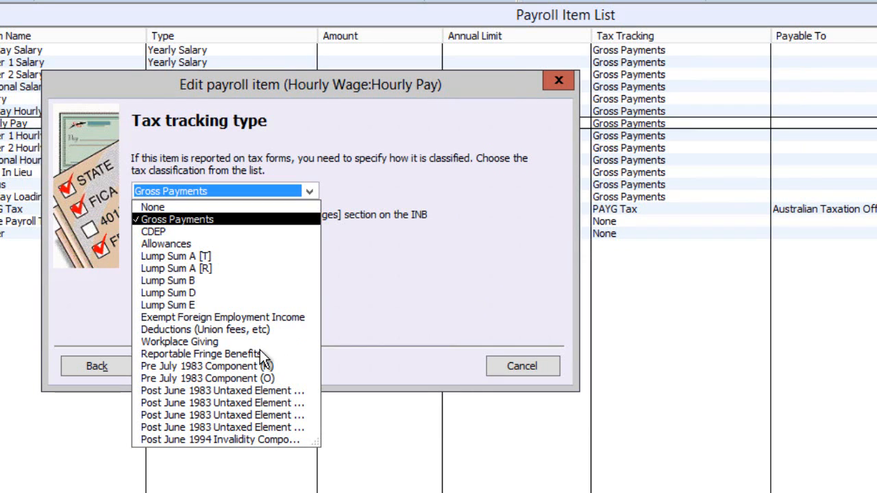
mouse_move(293, 281)
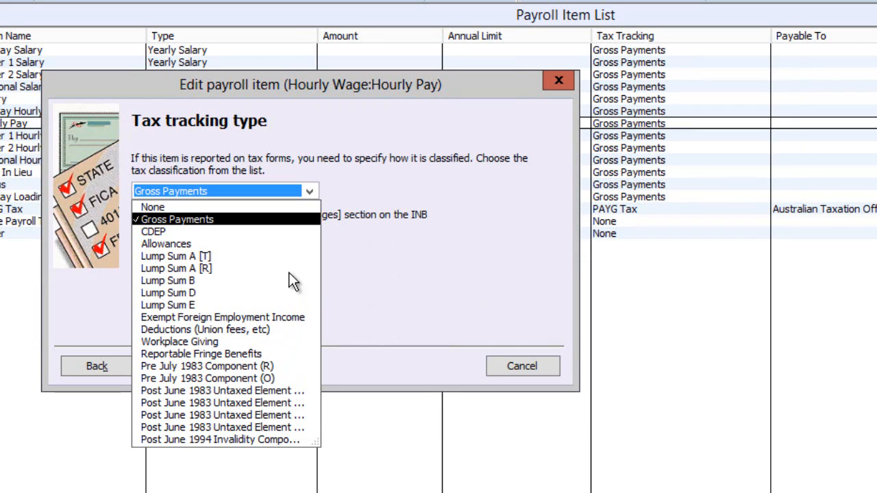
mouse_move(172, 307)
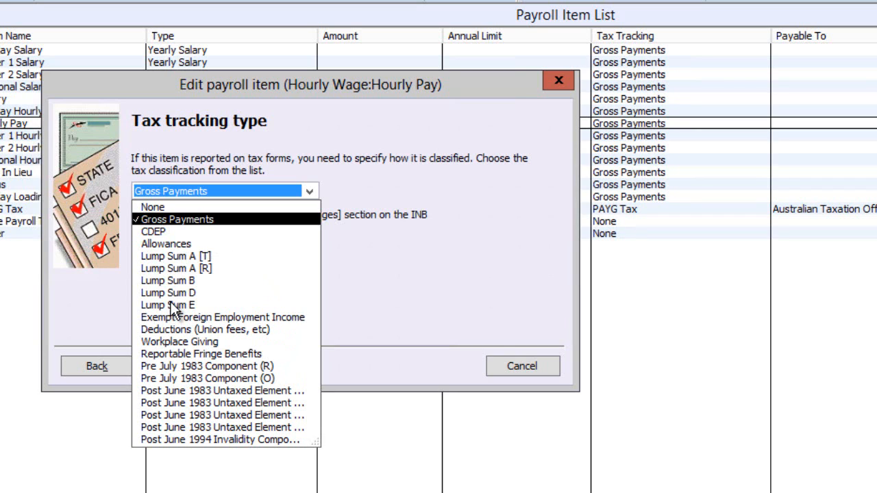
mouse_move(199, 372)
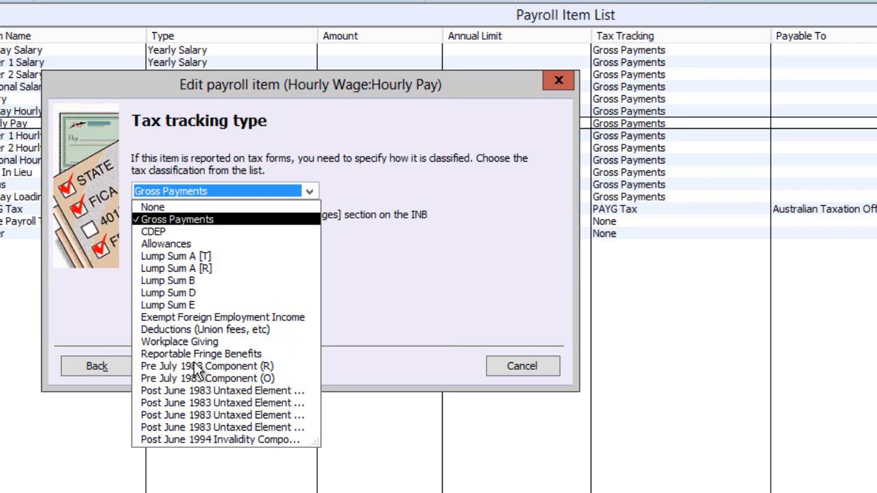
left_click(179, 365)
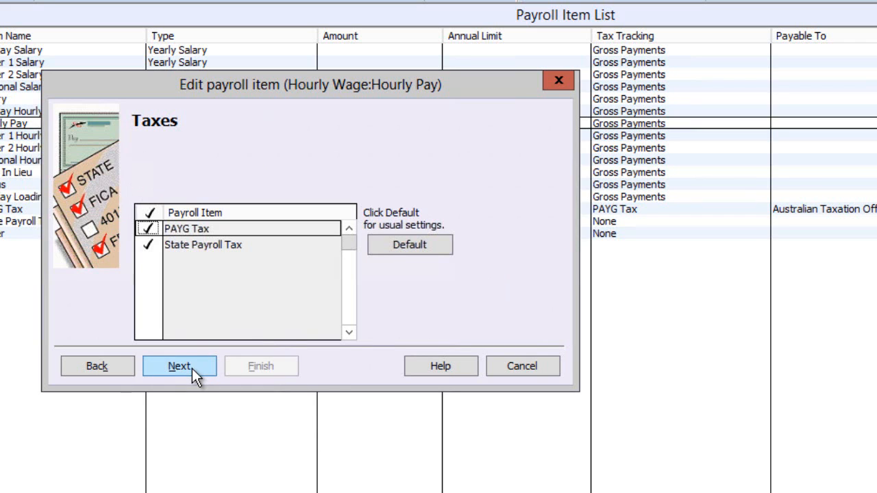
mouse_move(226, 250)
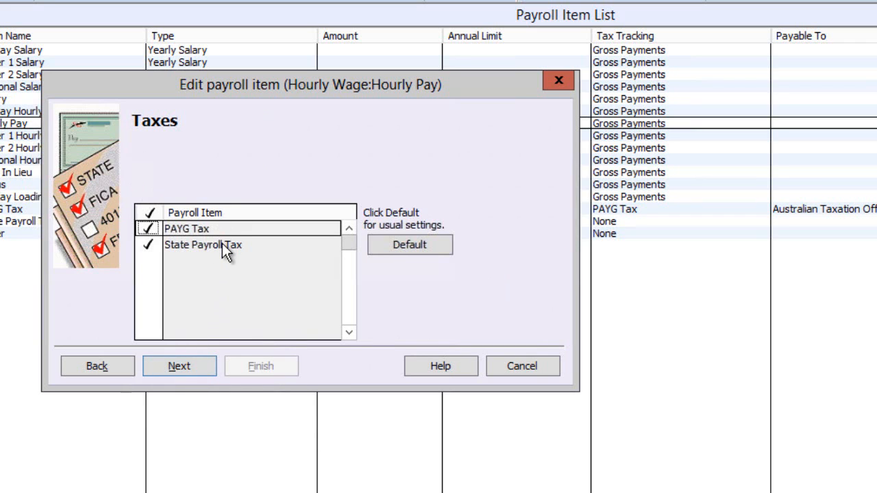
mouse_move(226, 260)
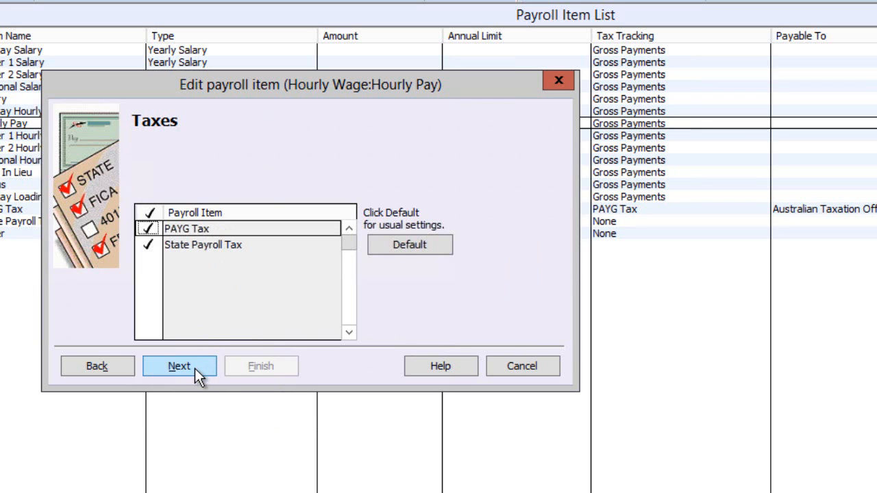
left_click(179, 366)
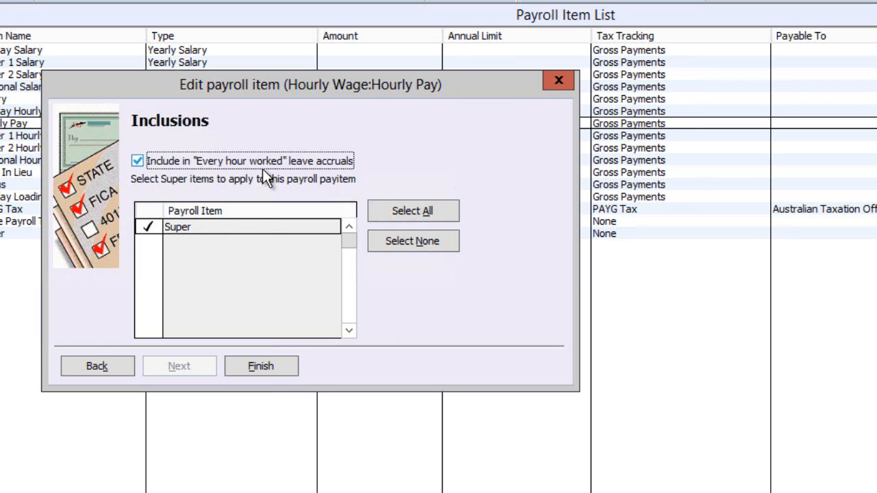
mouse_move(218, 241)
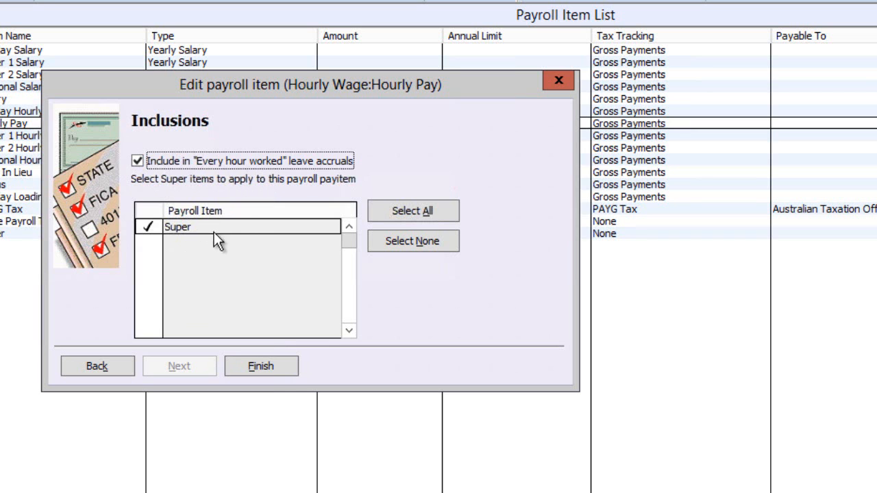
left_click(260, 365)
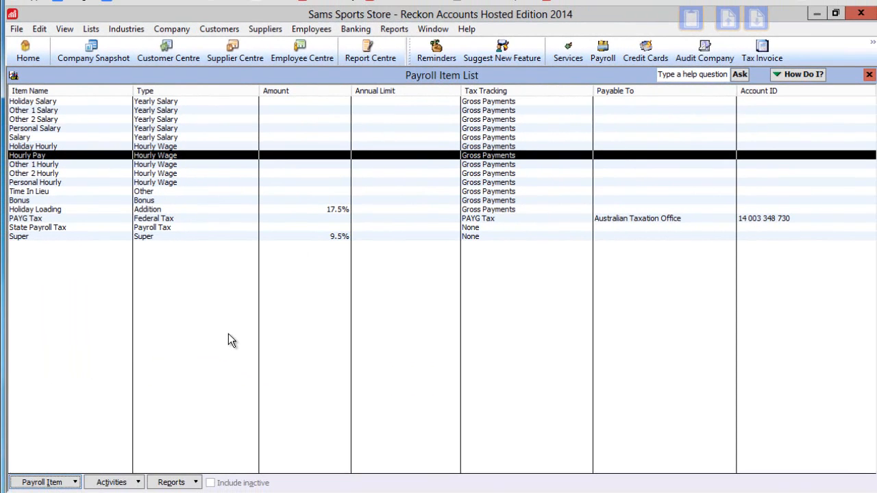
mouse_move(113, 283)
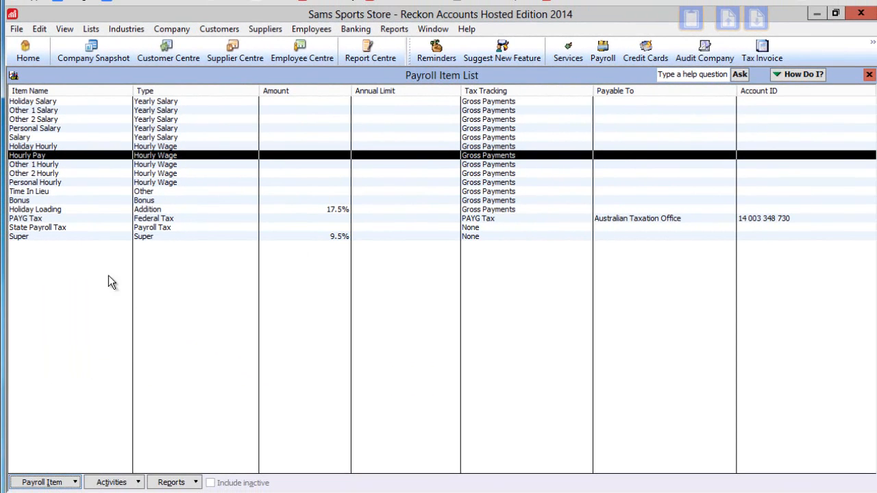
mouse_move(50, 225)
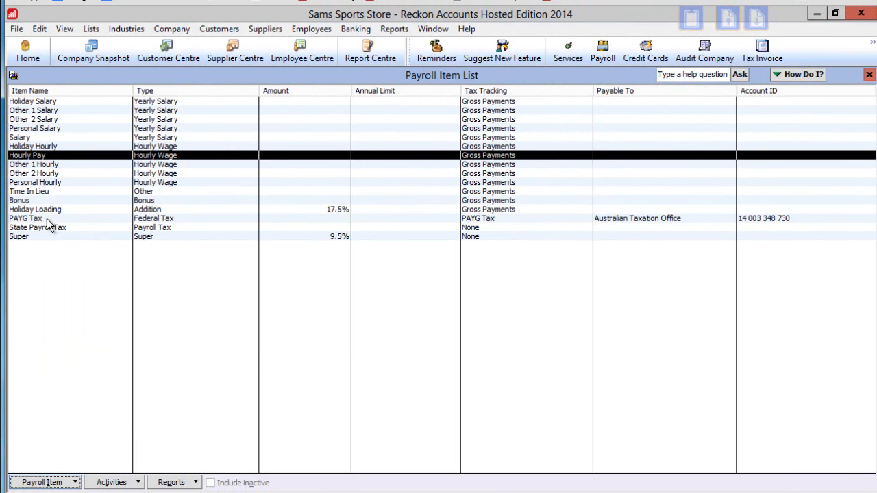
double_click(25, 218)
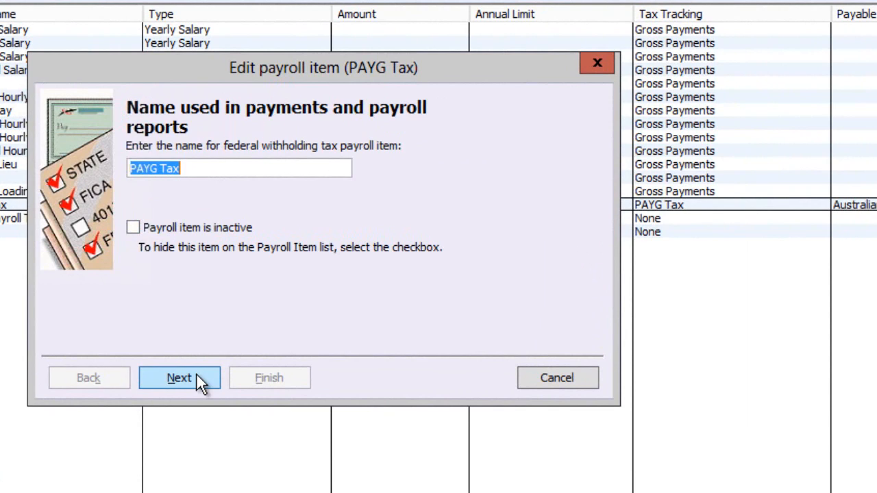
- Set PAYG Tax's liability account to Payroll Liabilities:PAYG and save it covering the wage items
left_click(179, 378)
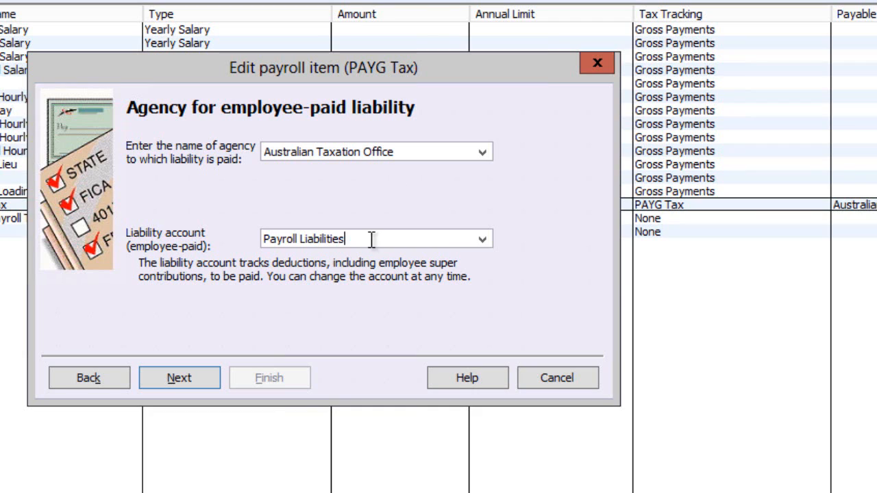
type(":")
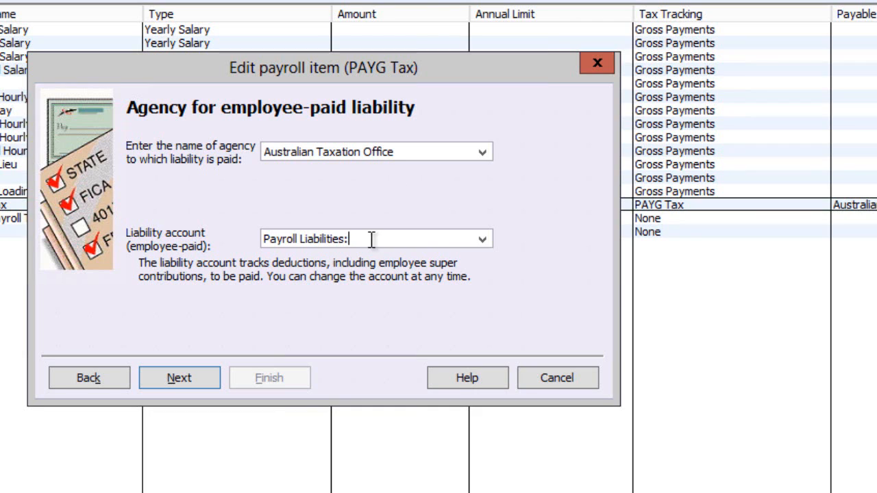
type("PAYG")
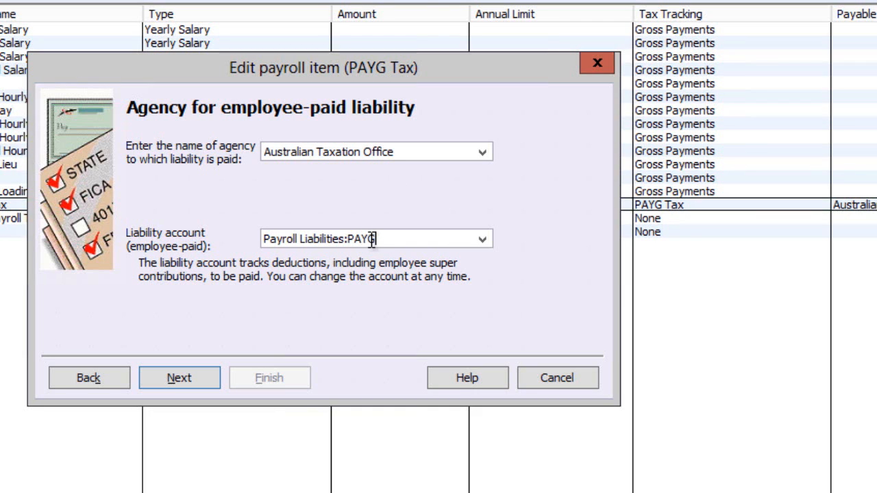
left_click(178, 378)
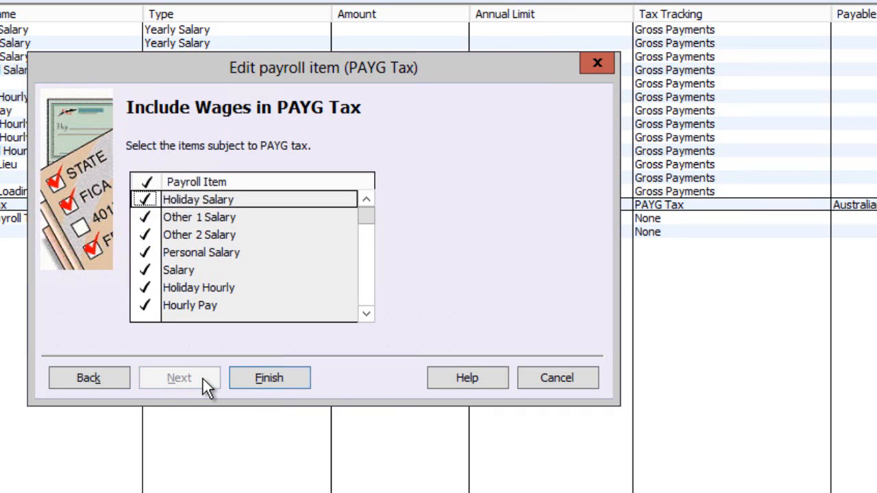
mouse_move(274, 177)
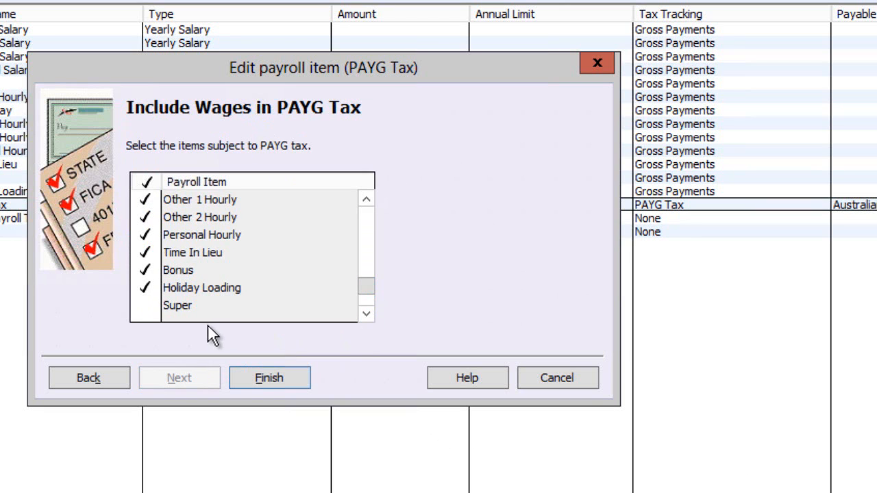
left_click(269, 377)
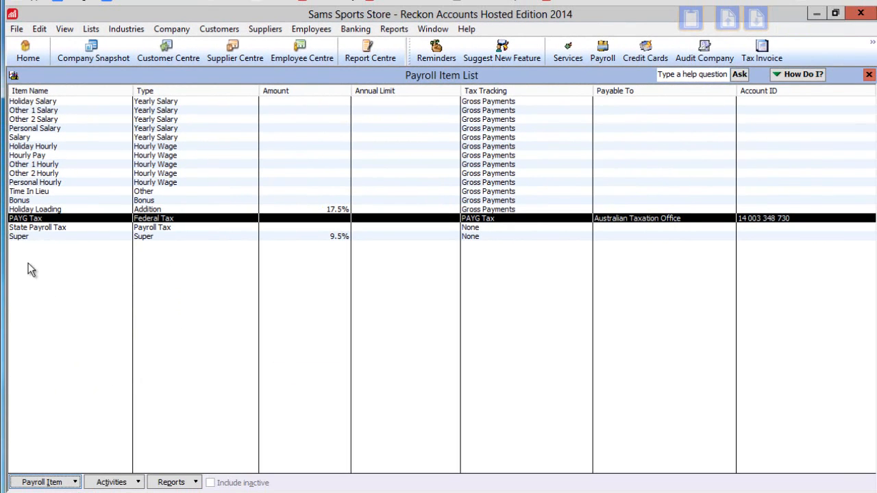
mouse_move(24, 242)
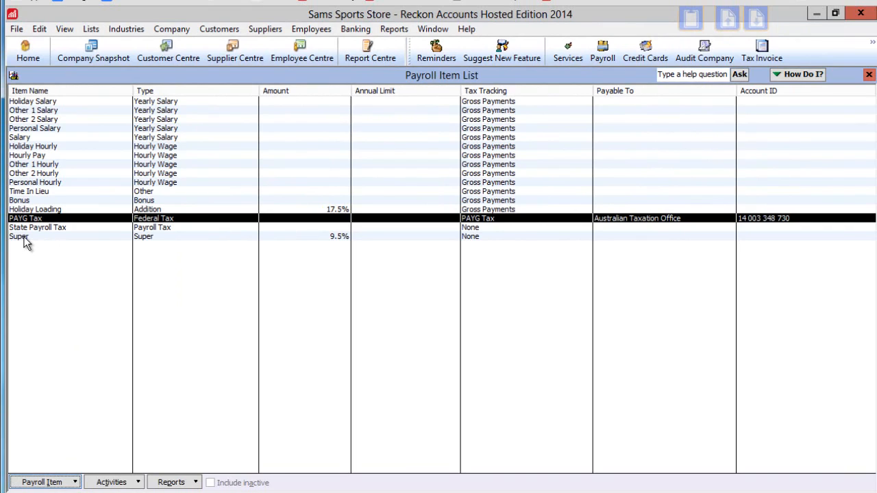
- Open the Super item and add a ':Super' sub-account to its company-paid liability account
double_click(19, 236)
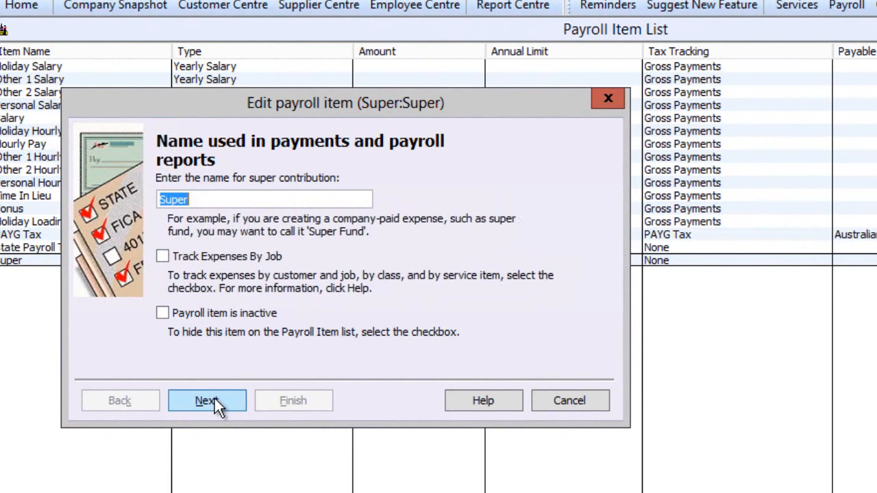
left_click(207, 400)
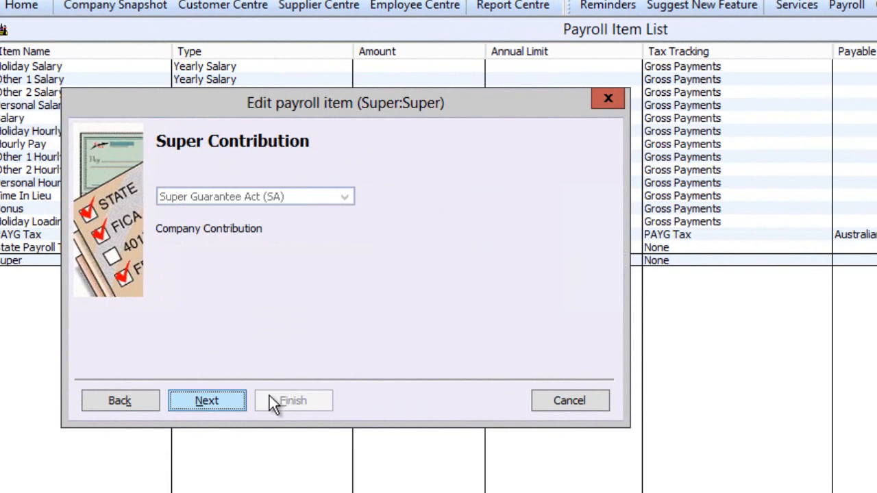
mouse_move(304, 211)
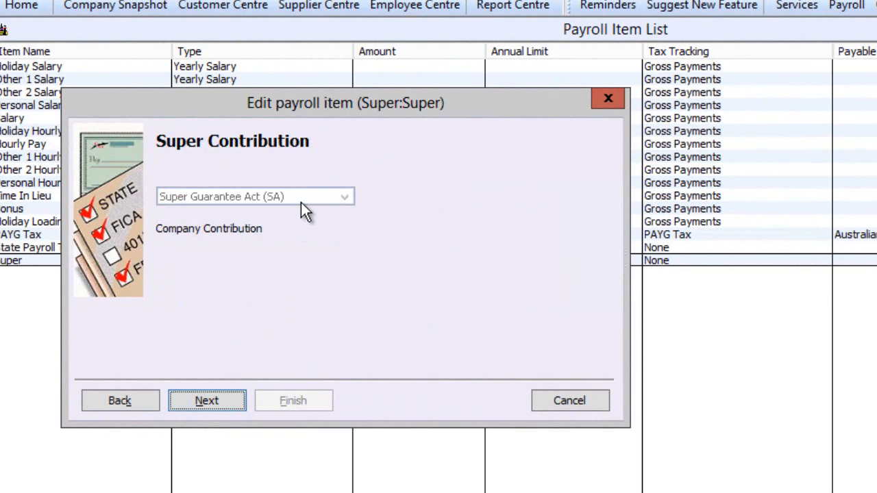
left_click(206, 400)
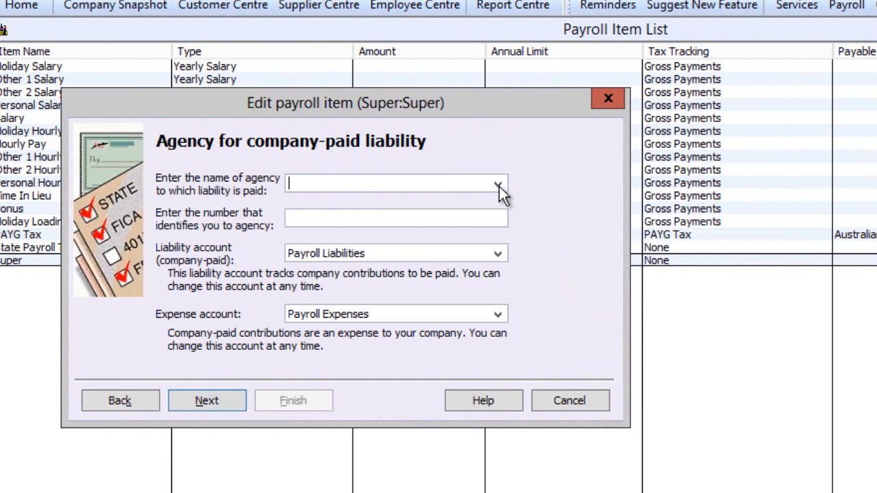
mouse_move(475, 220)
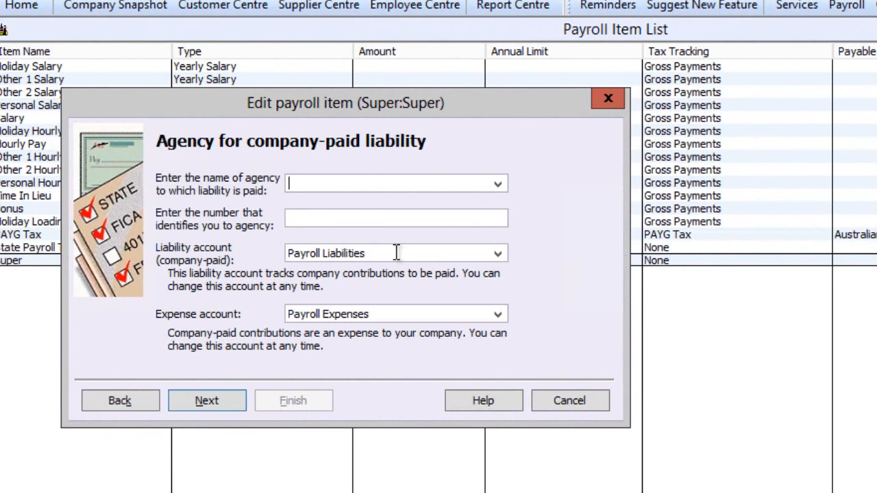
left_click(396, 253)
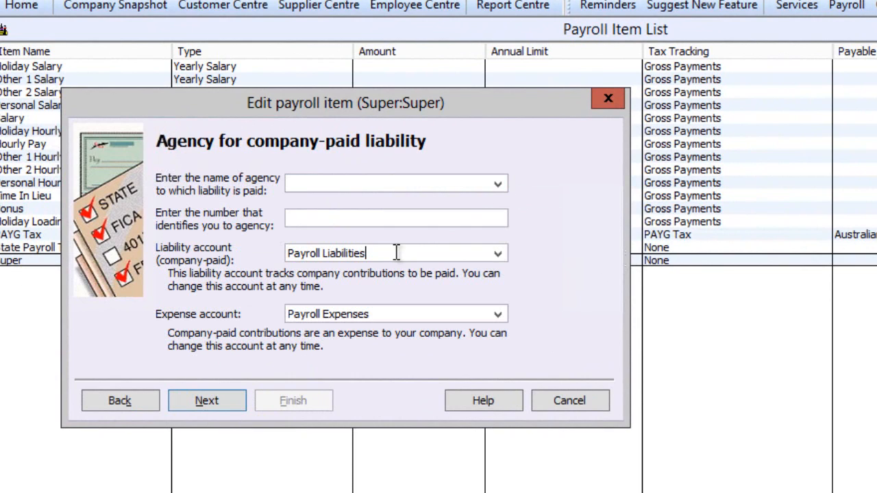
type(":Super")
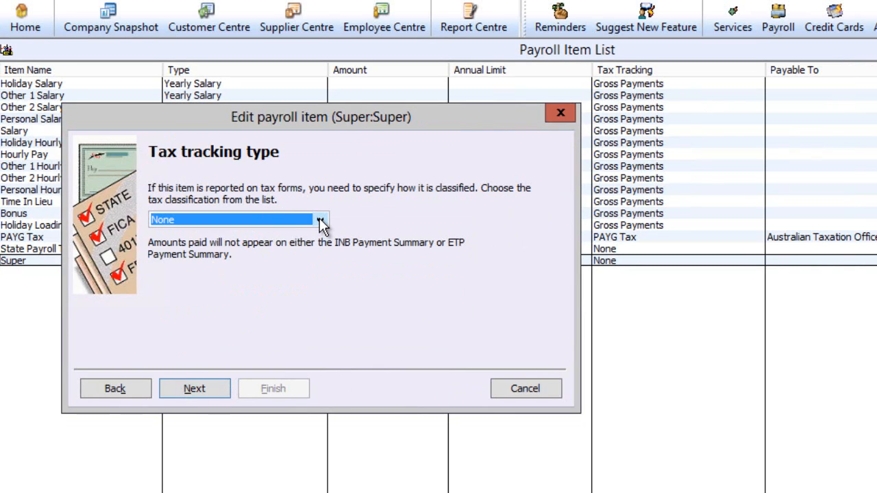
- Keep Super's tax tracking at None, with no taxes, calculated on gross pay at 9.5%
left_click(322, 220)
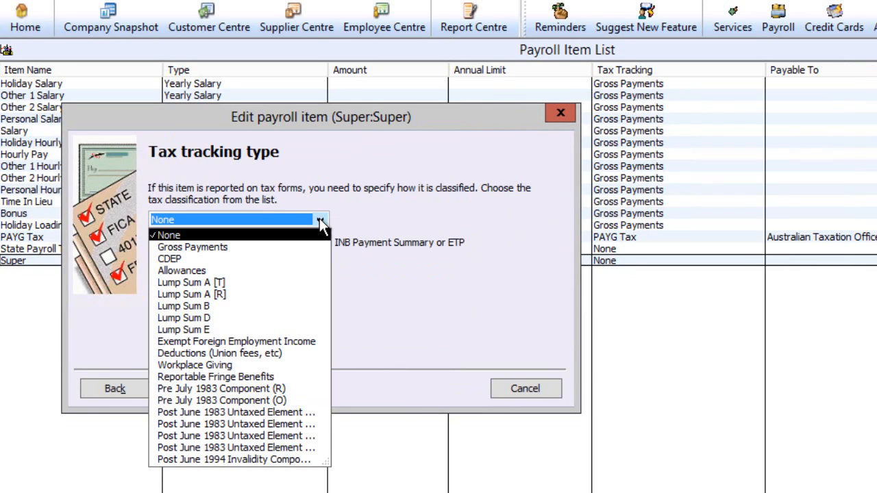
left_click(165, 235)
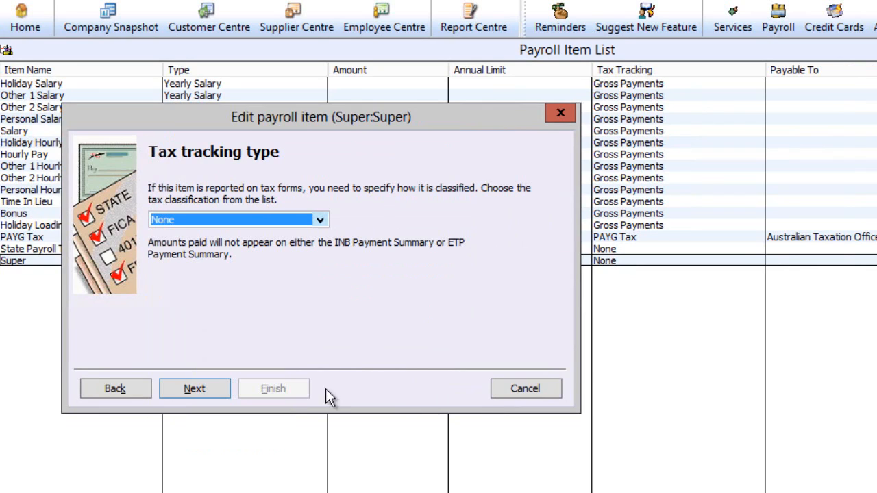
left_click(194, 388)
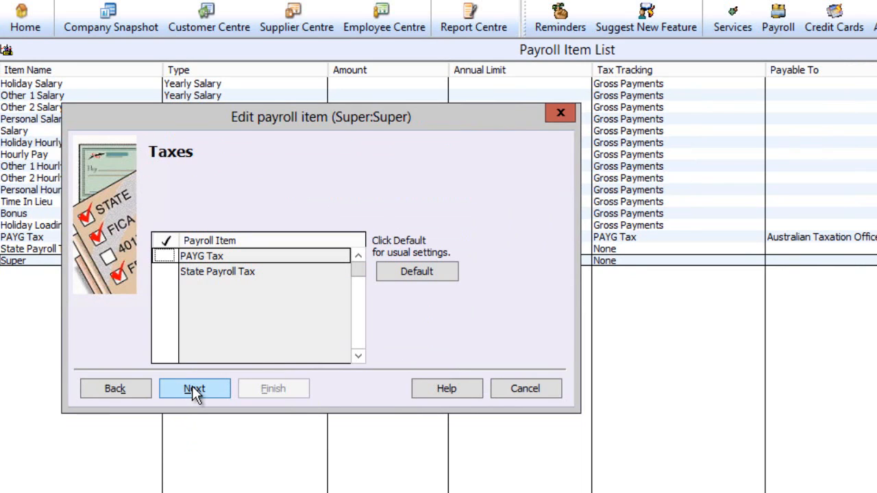
left_click(194, 388)
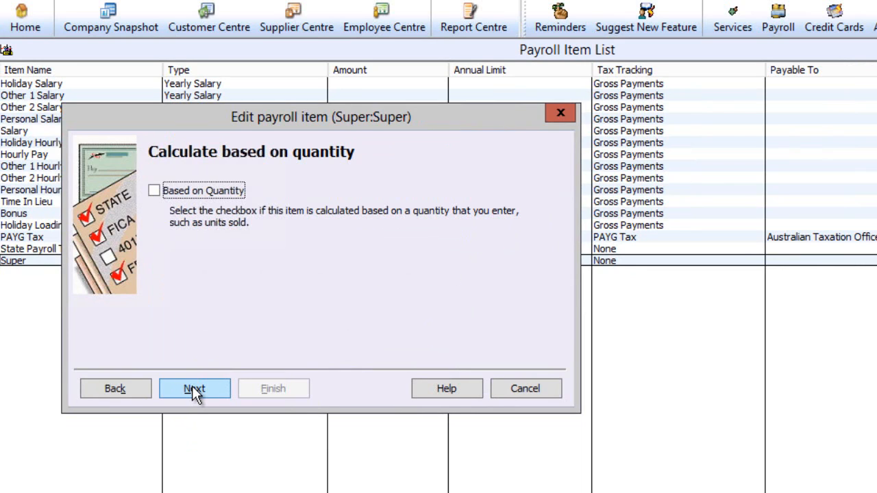
left_click(195, 389)
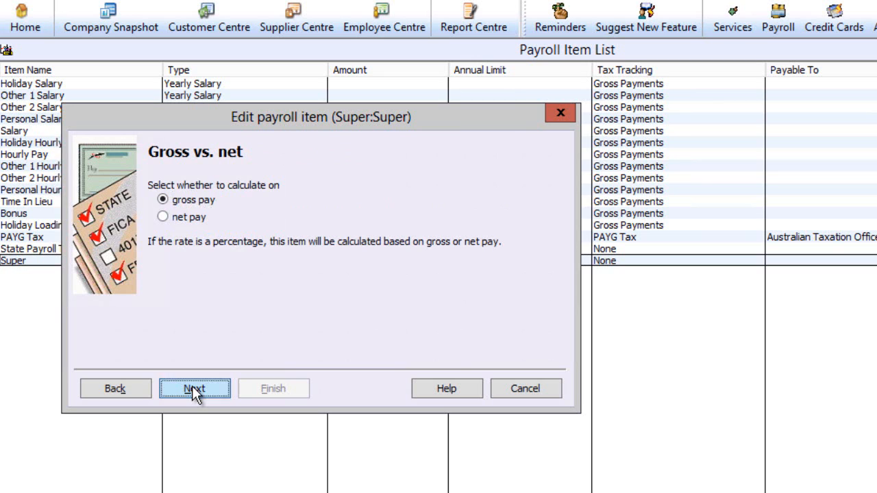
left_click(195, 389)
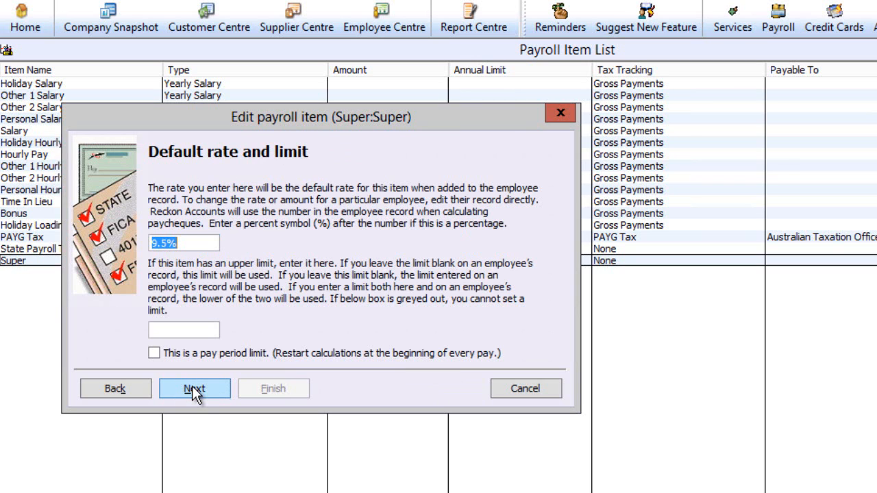
left_click(194, 388)
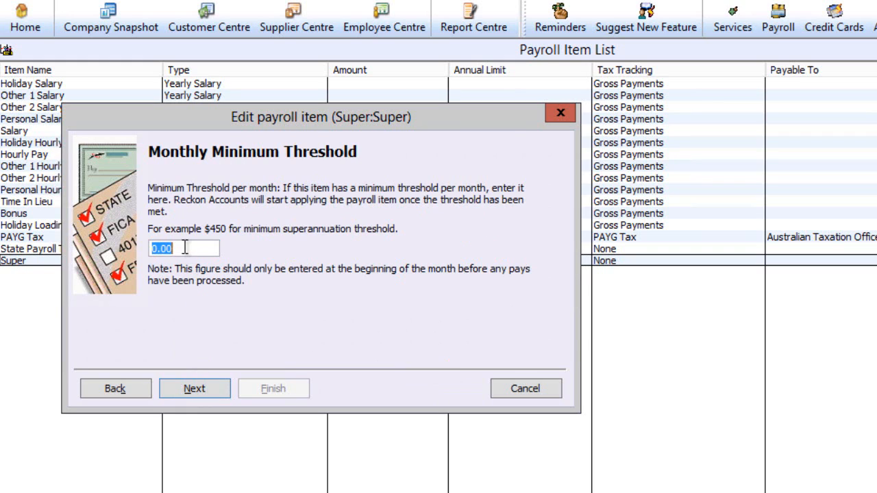
- Enter a 450.00 monthly minimum threshold for Super, save the item, and go Home
type("450.00")
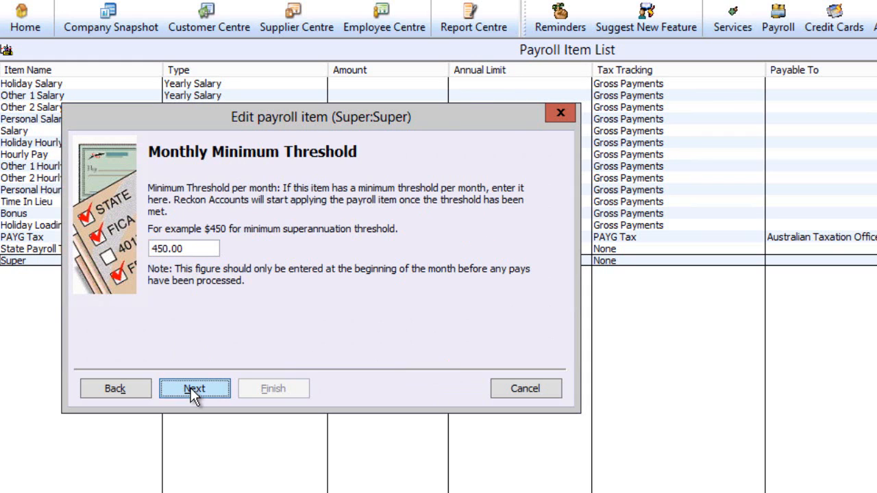
left_click(195, 388)
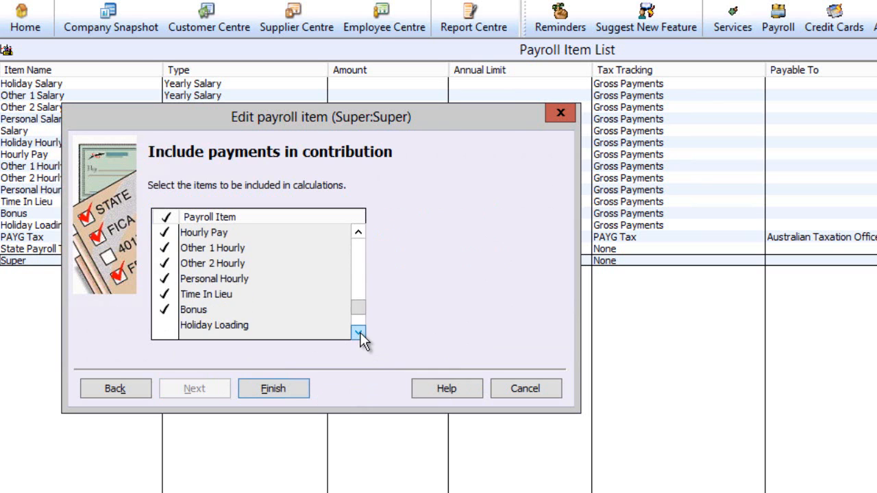
left_click(358, 332)
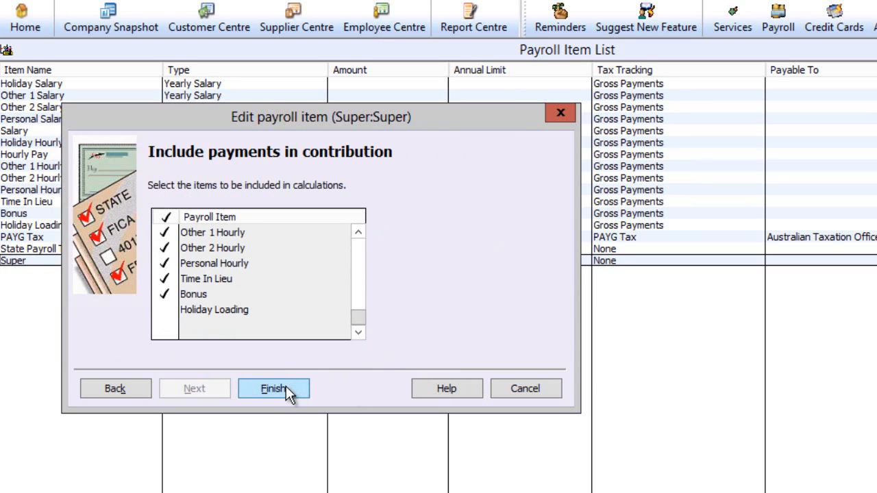
left_click(274, 388)
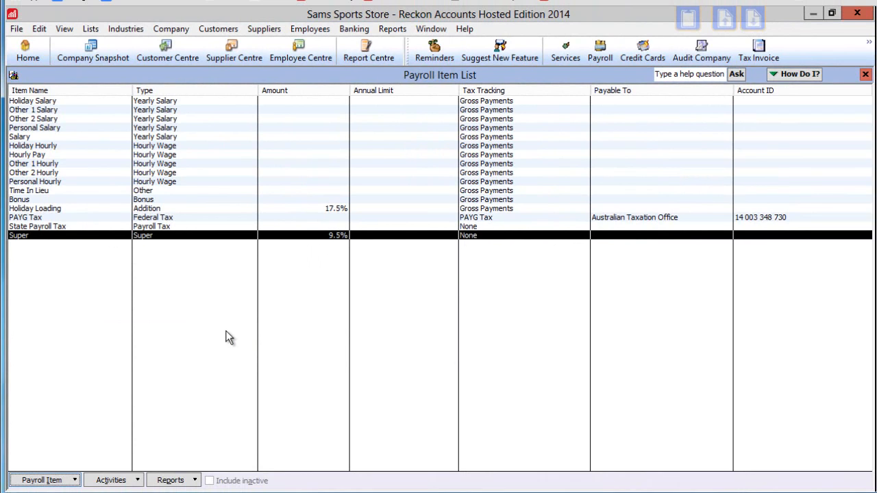
left_click(27, 51)
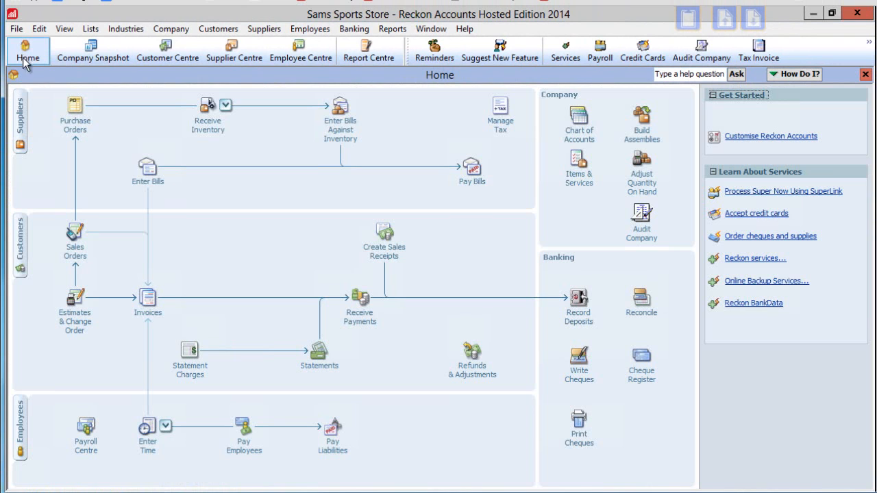